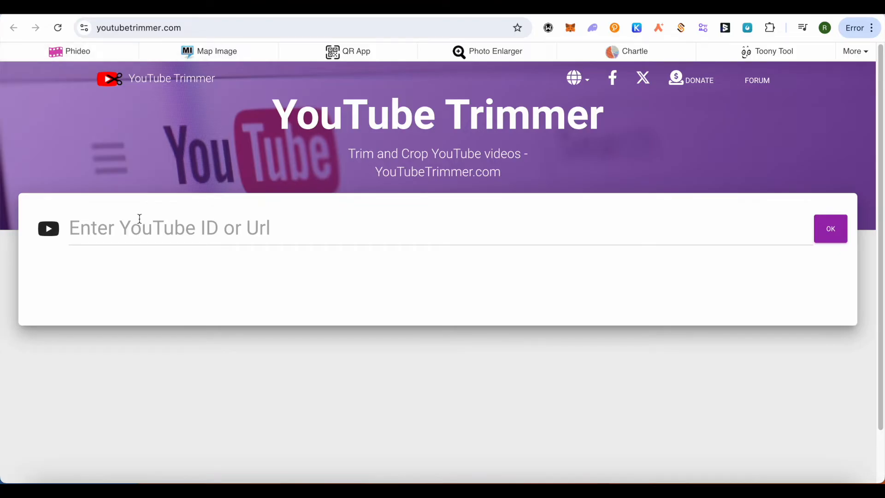
Load the video from the youtu.be/O9KnBcWMkpw share link, reduced to its video ID.
{"action": "type", "text": "https://youtu.be/O9KnBcWMkpw?si=H8DUsg612DERdjkN"}
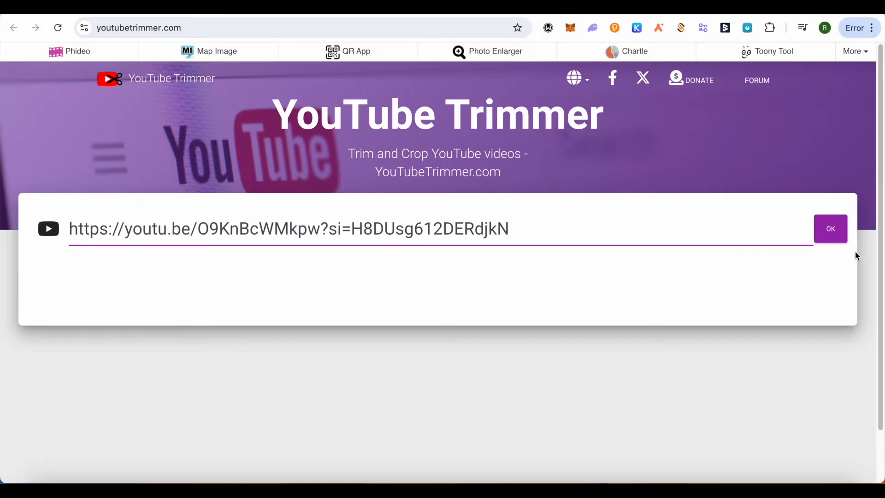
{"action": "left_click", "coordinate": [830, 229]}
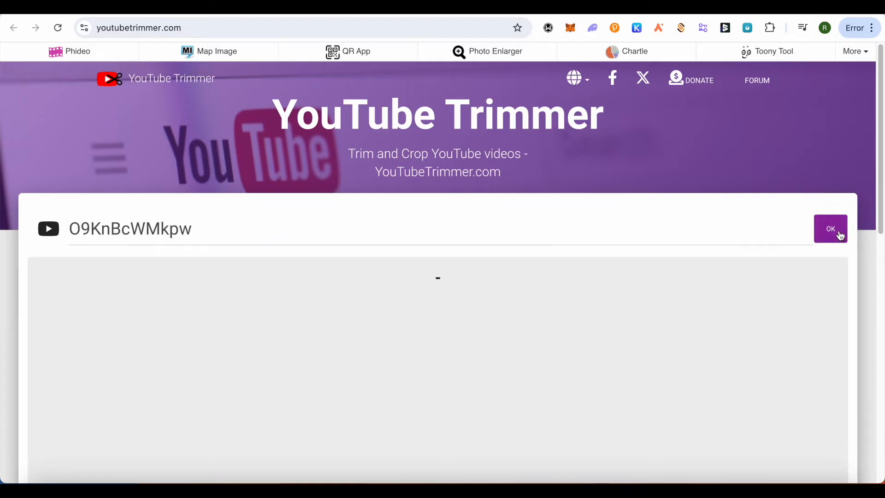
Play the video and set the trim range to 04:48–06:57 (start=288, end=417).
{"action": "left_click", "coordinate": [831, 229]}
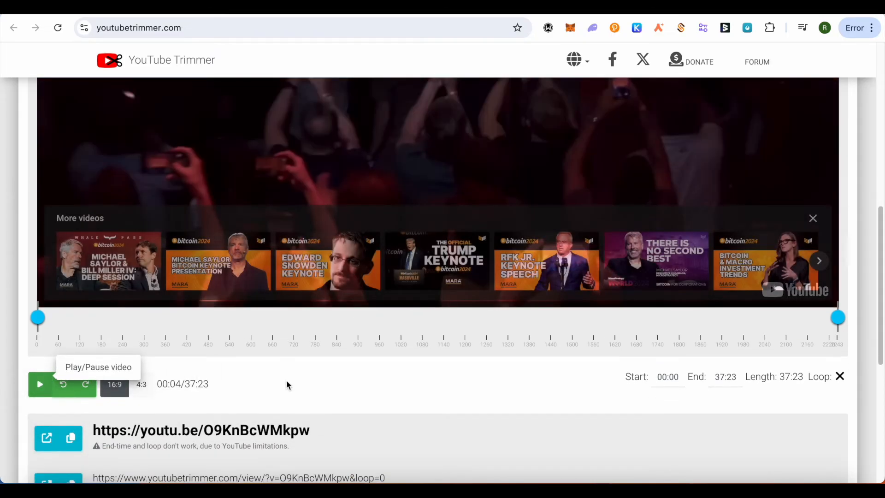
{"action": "scroll", "scroll_direction": "down", "scroll_amount": 3}
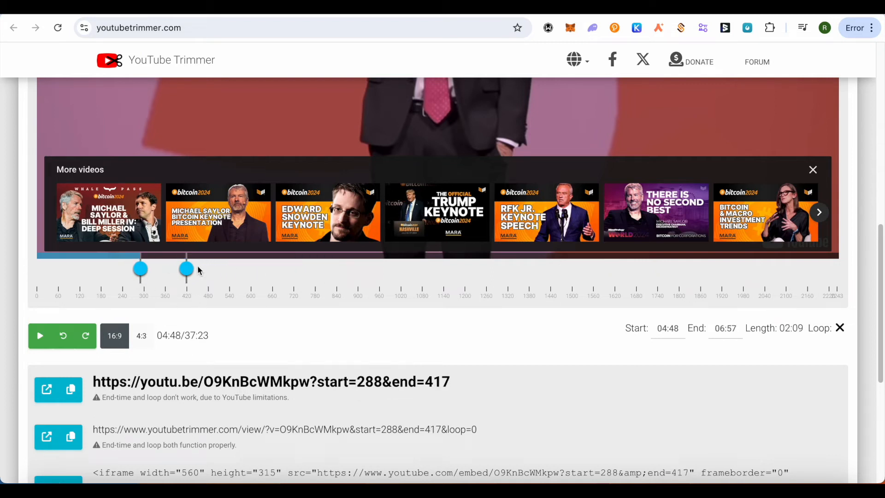
{"action": "mouse_move", "coordinate": [181, 354]}
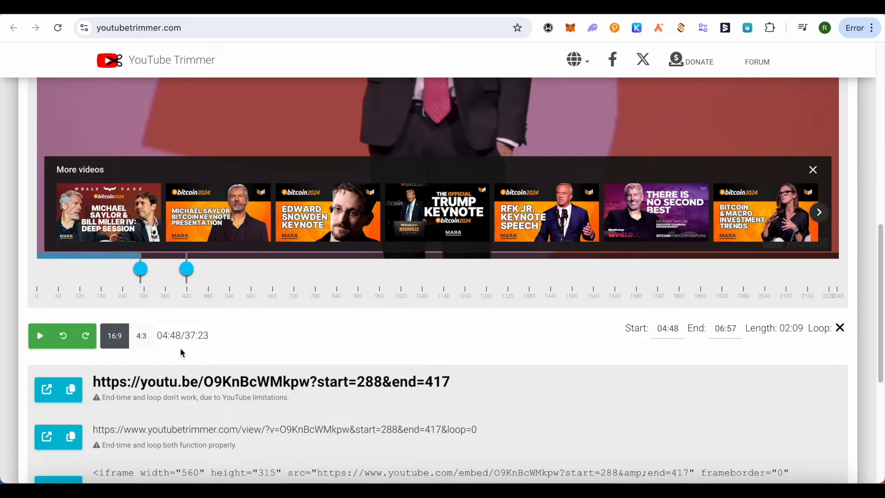
{"action": "scroll", "scroll_direction": "down", "scroll_amount": 3}
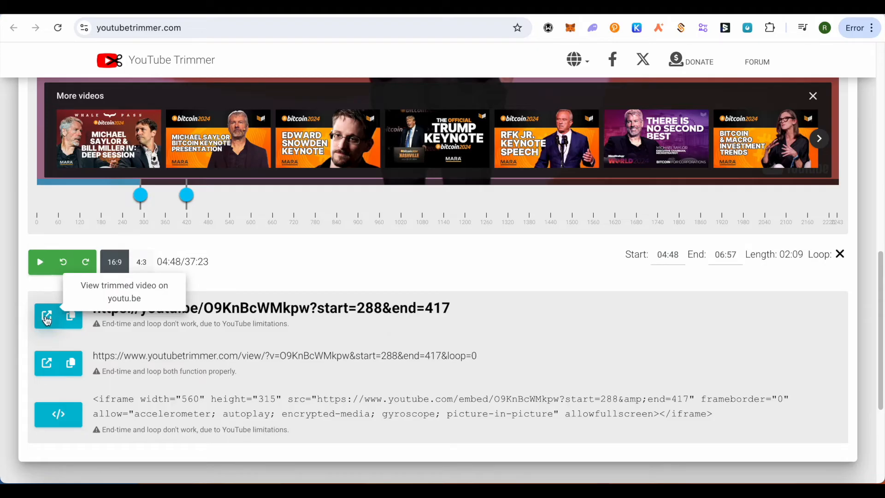
{"action": "mouse_move", "coordinate": [71, 317]}
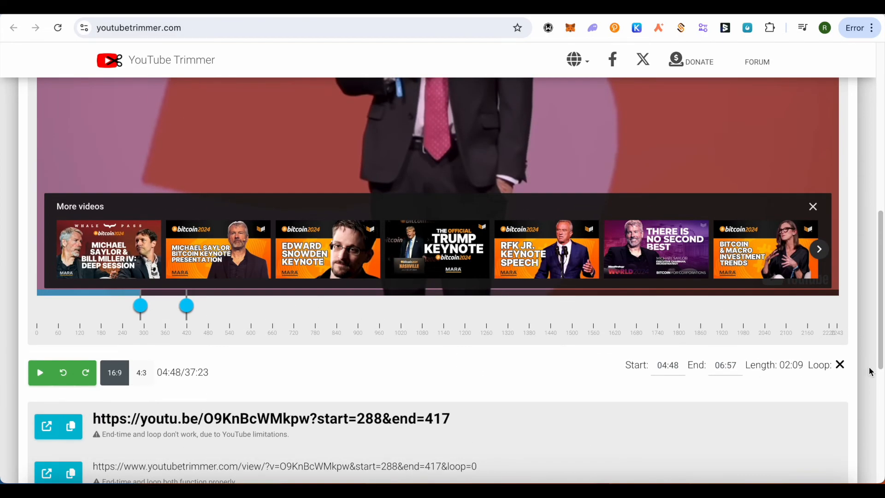
{"action": "scroll", "scroll_direction": "down", "scroll_amount": 3}
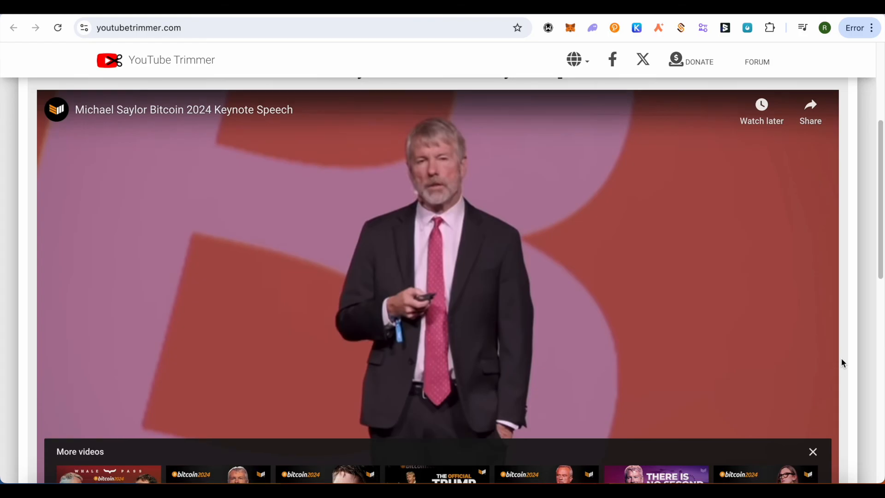
{"action": "scroll", "scroll_direction": "down", "scroll_amount": 3}
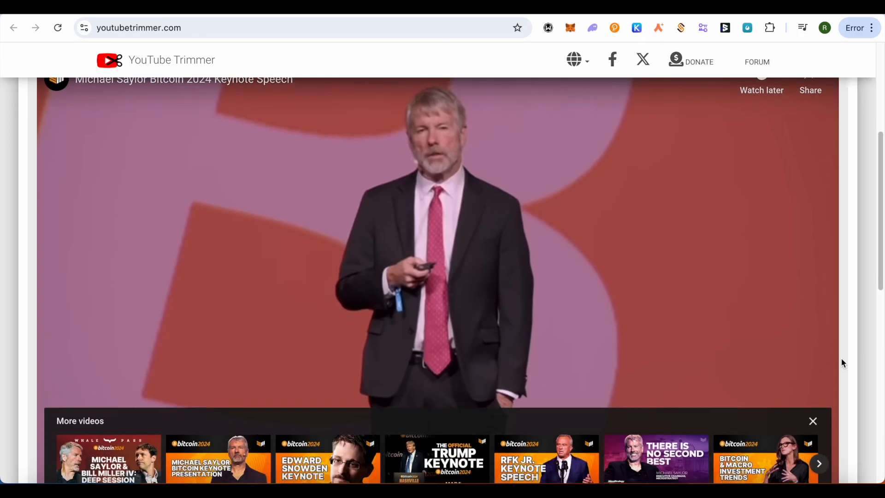
{"action": "scroll", "scroll_direction": "down", "scroll_amount": 3}
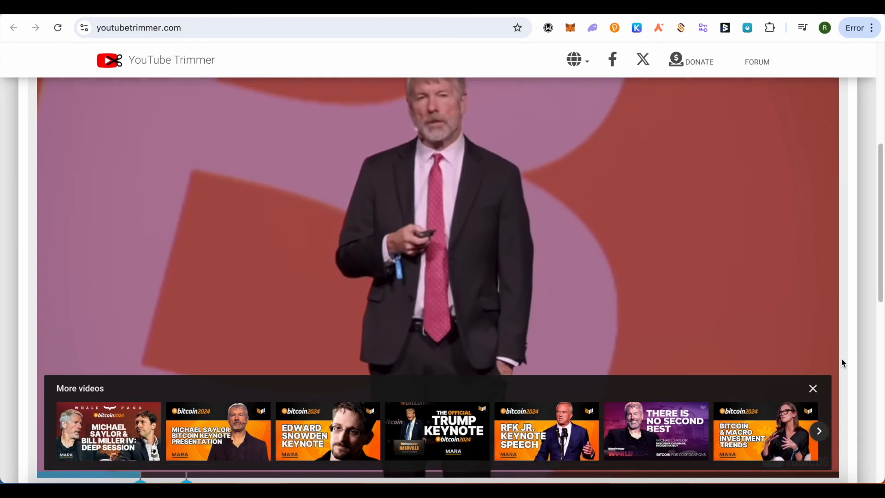